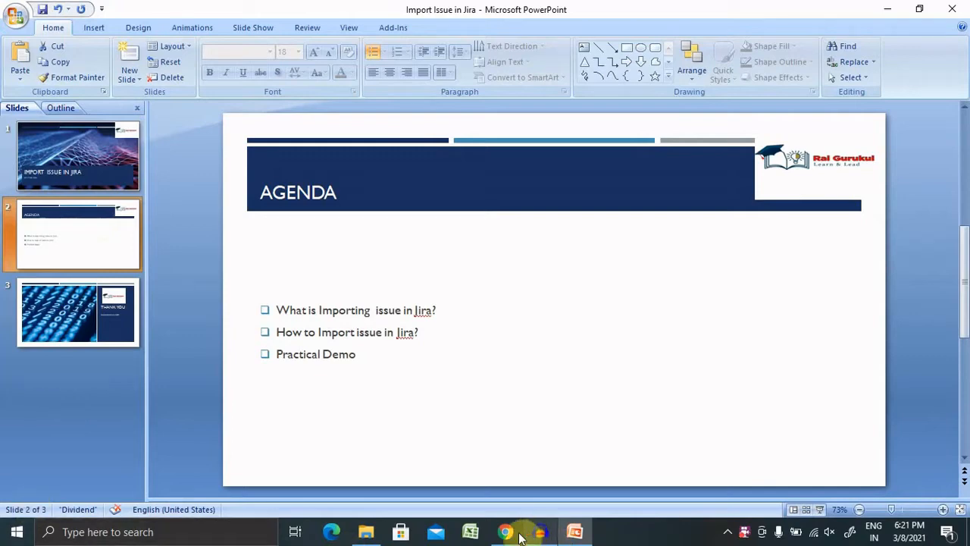
# - Switch from PowerPoint to the Jira TEST Sprint 5 board and view the Projects menu
pyautogui.click(506, 531)
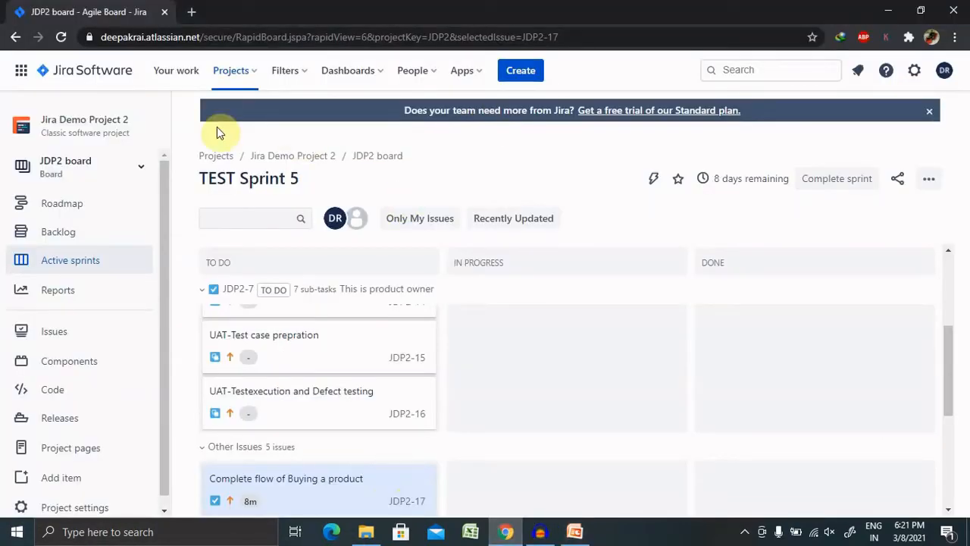
pyautogui.click(231, 70)
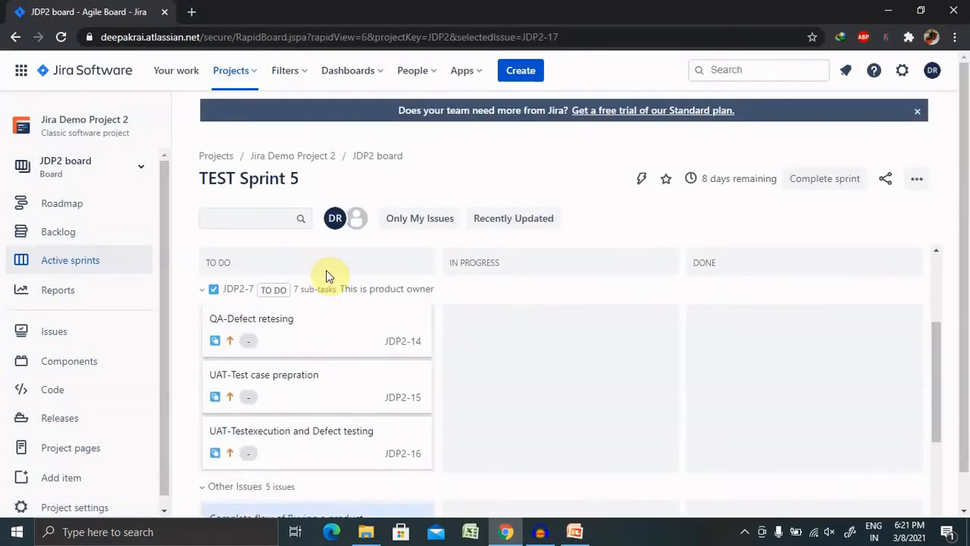
pyautogui.click(231, 69)
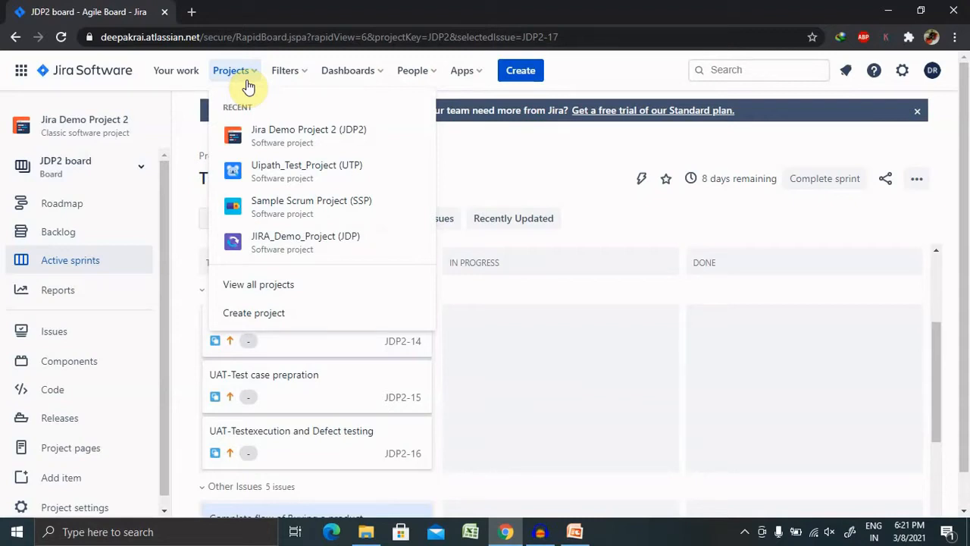
pyautogui.moveTo(508, 83)
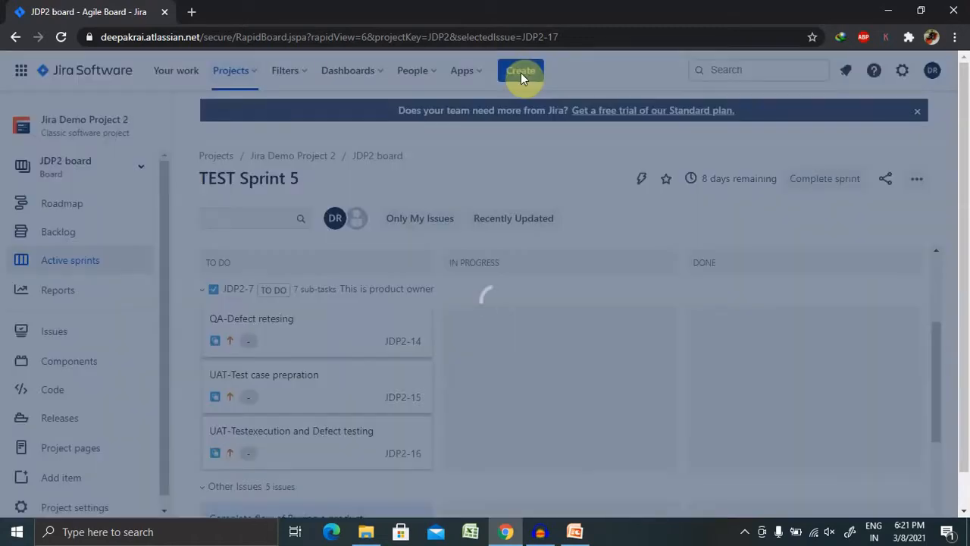
# - Start a new issue, change its type from Story to Bug, and show Configure fields
pyautogui.click(520, 70)
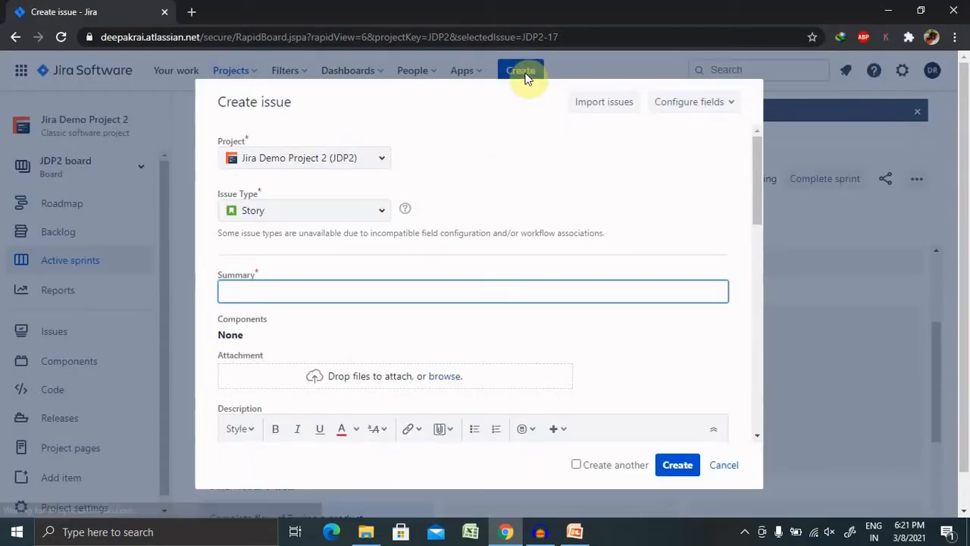
pyautogui.click(303, 209)
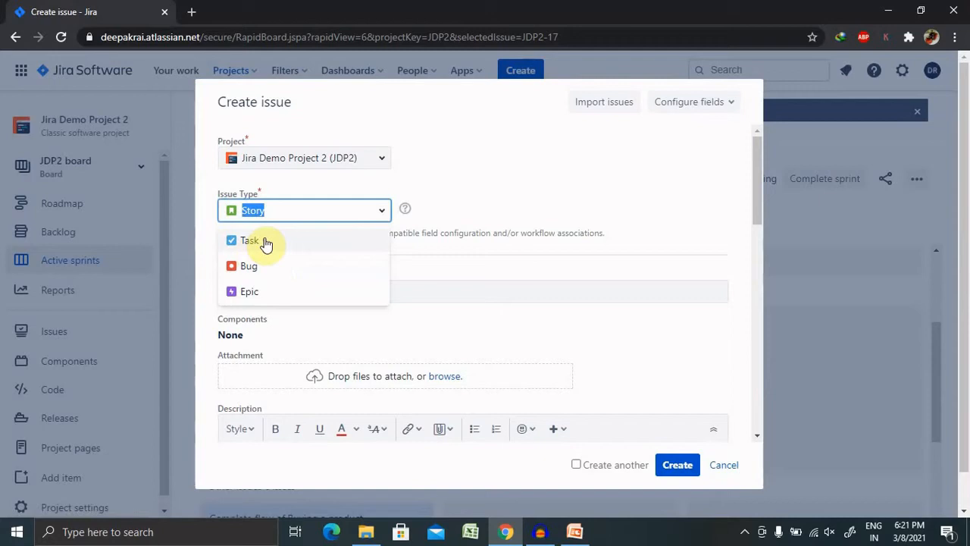
pyautogui.click(248, 265)
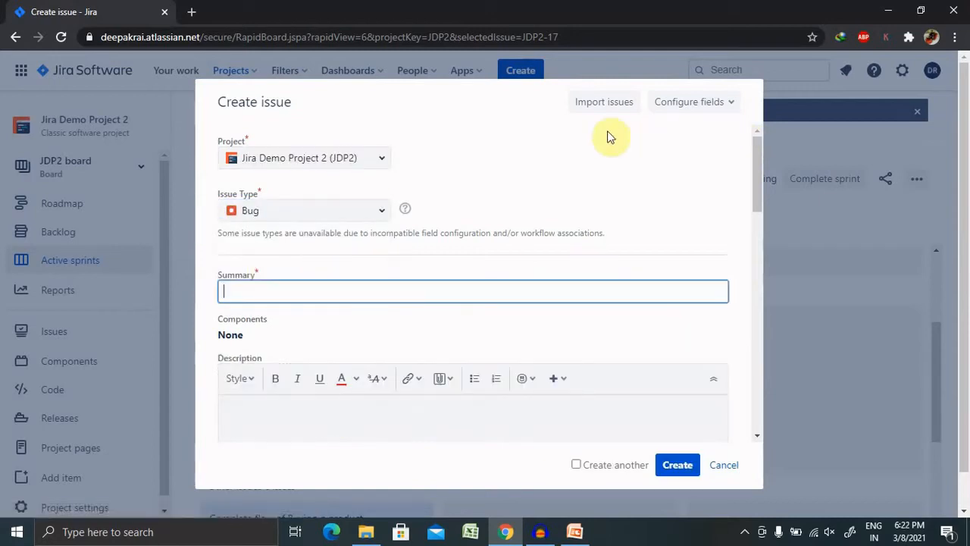
pyautogui.moveTo(604, 101)
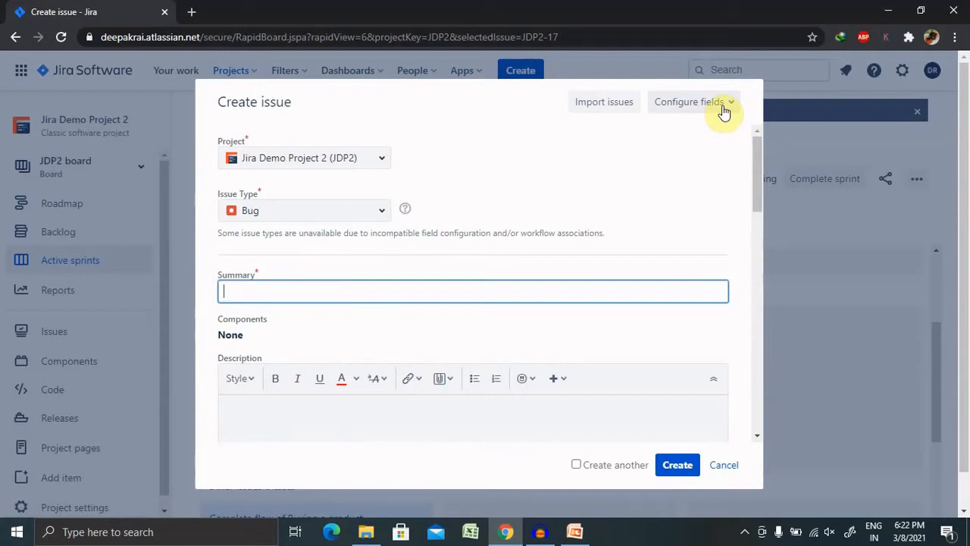
pyautogui.click(689, 101)
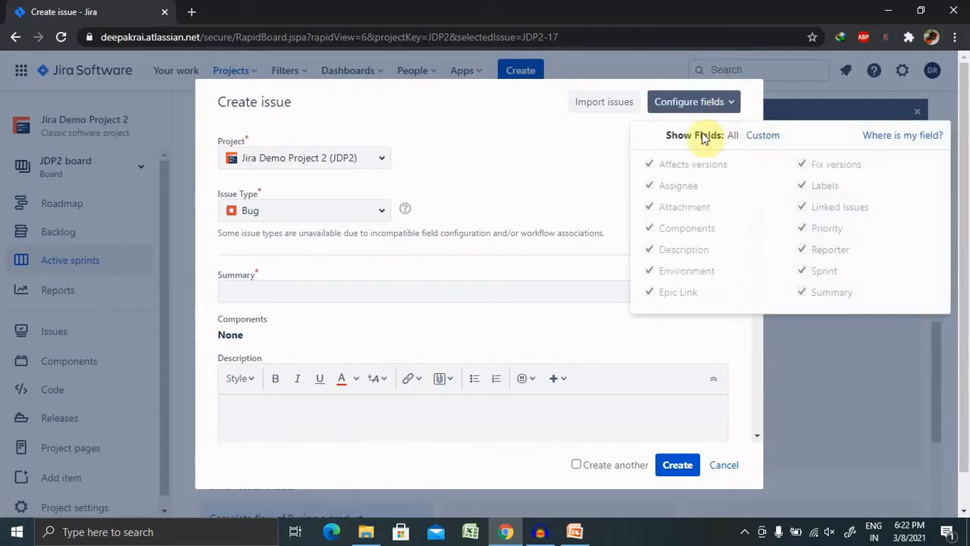
pyautogui.moveTo(947, 162)
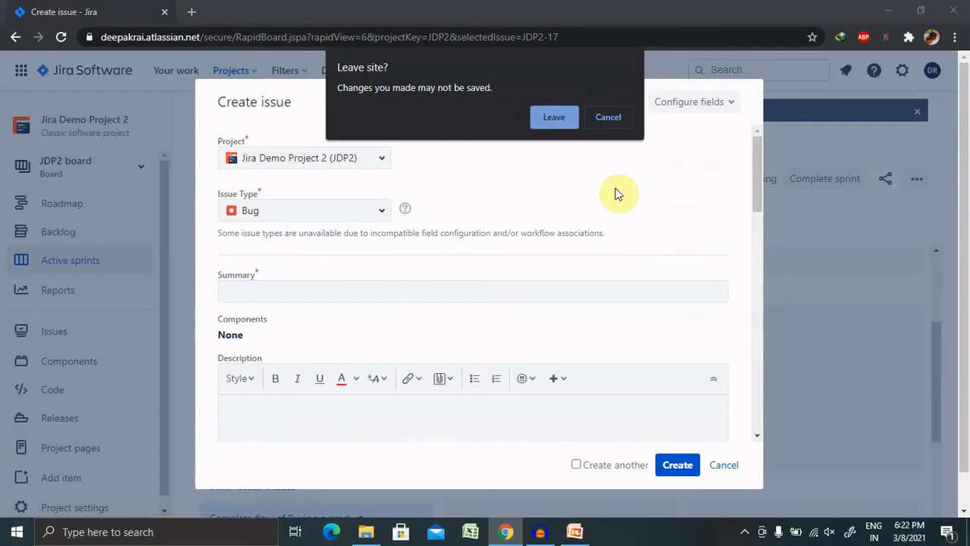
# - Confirm leaving the unsaved issue form to reach the Bulk create Setup page
pyautogui.click(553, 116)
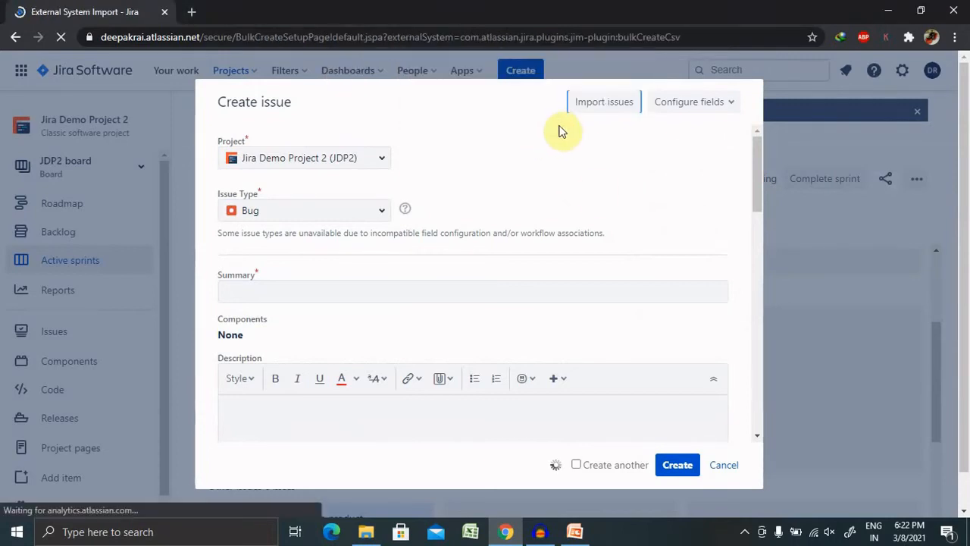
pyautogui.click(604, 101)
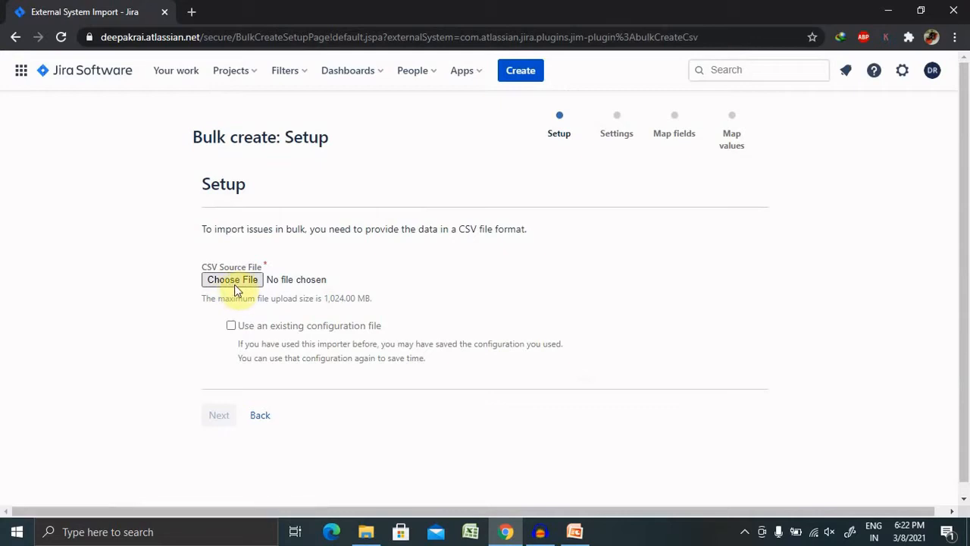
pyautogui.moveTo(318, 337)
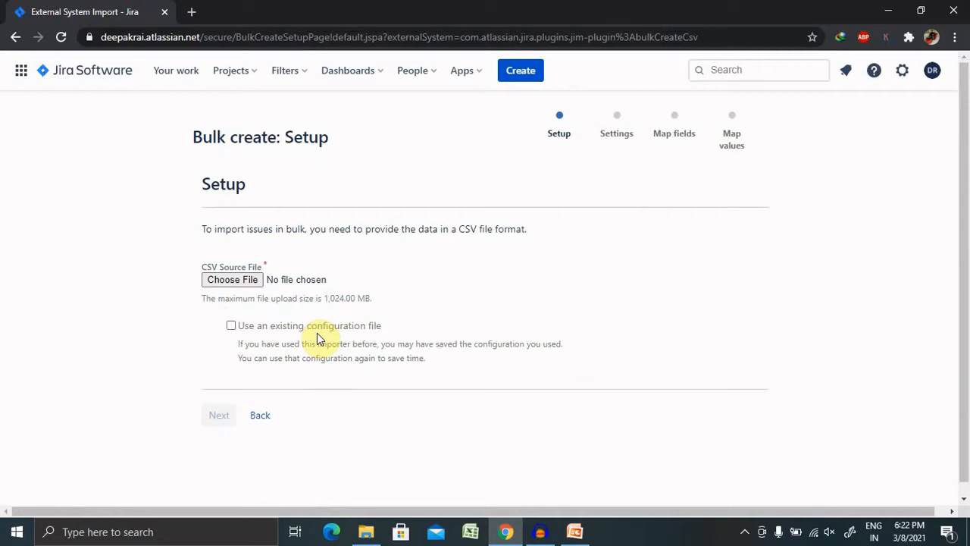
pyautogui.moveTo(232, 279)
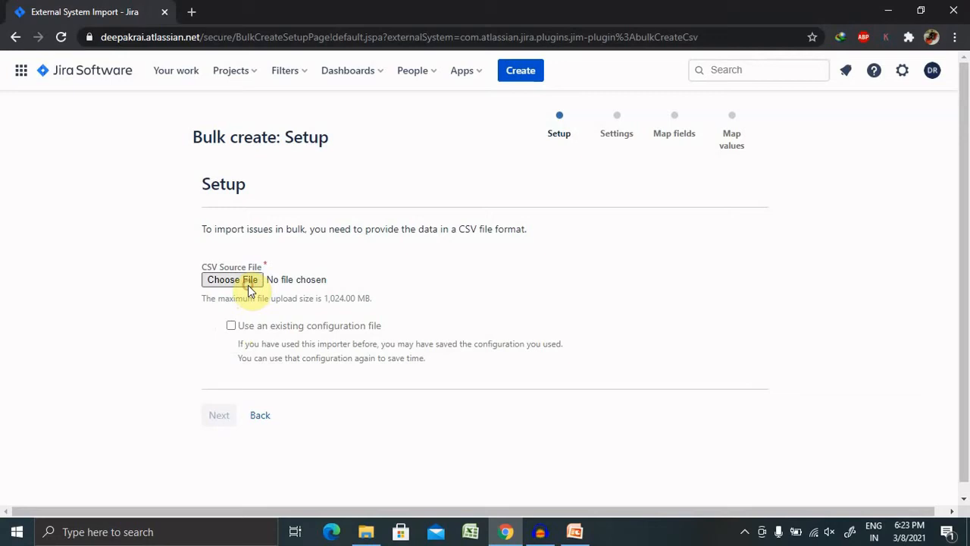
# - Attach TestCaseImportTemplate.csv from Downloads as the CSV source file
pyautogui.click(232, 279)
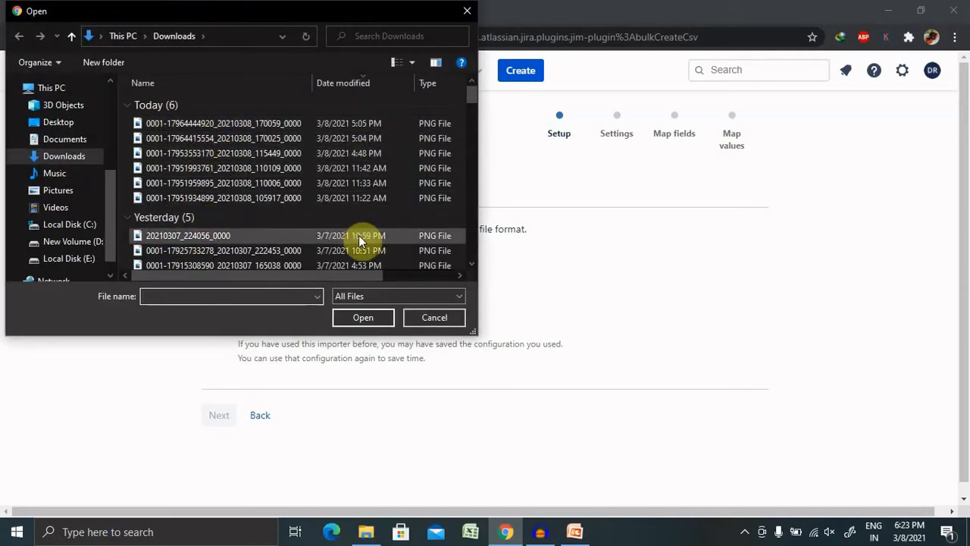
pyautogui.scroll(-3)
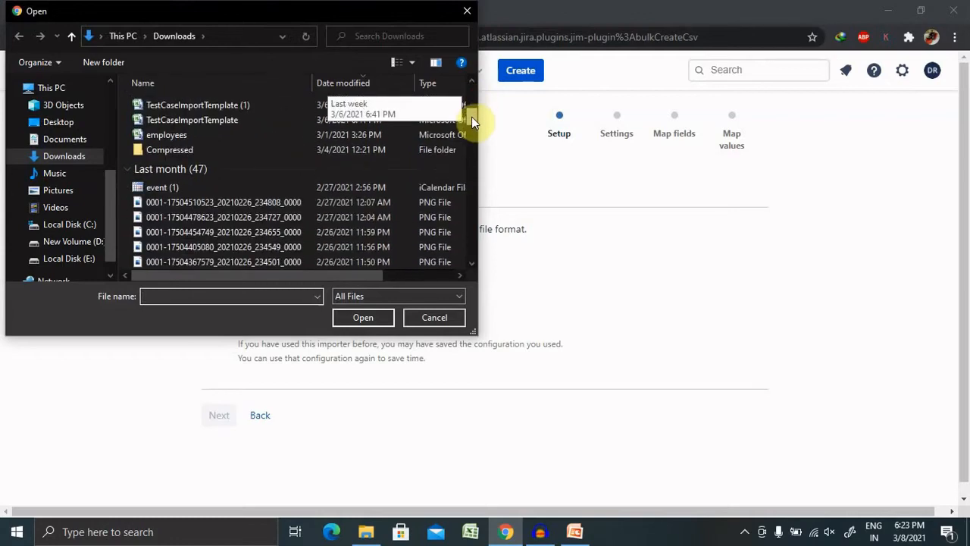
pyautogui.click(192, 129)
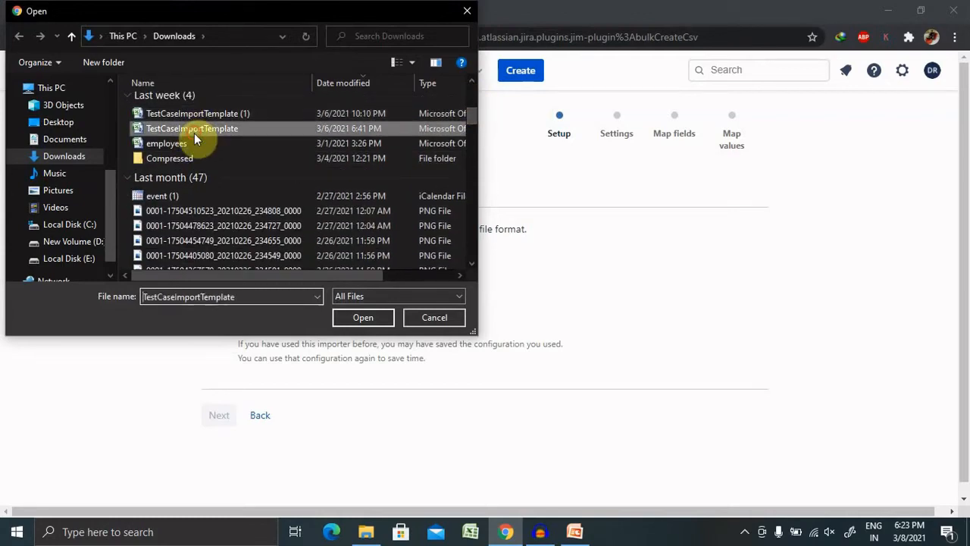
pyautogui.click(434, 317)
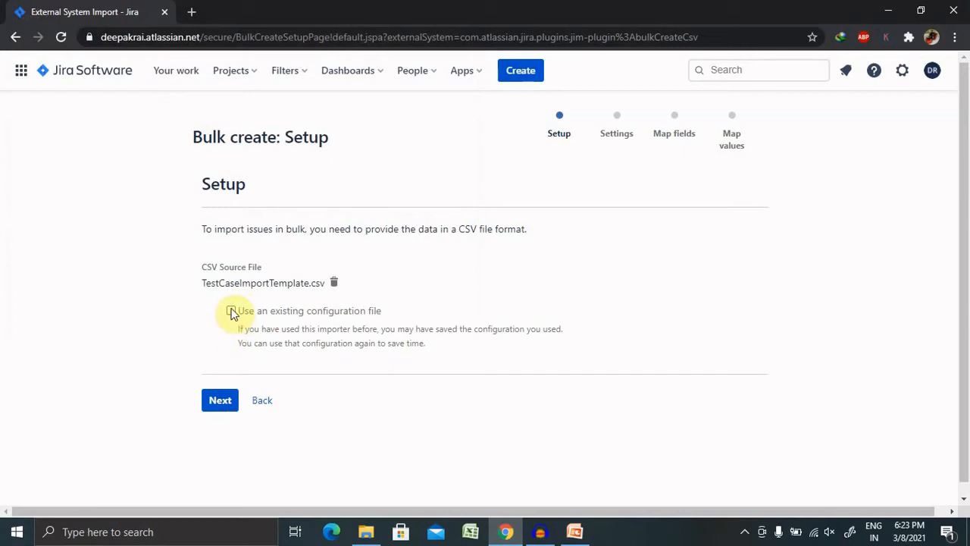
# - Turn off the saved import configuration checkbox
pyautogui.click(231, 311)
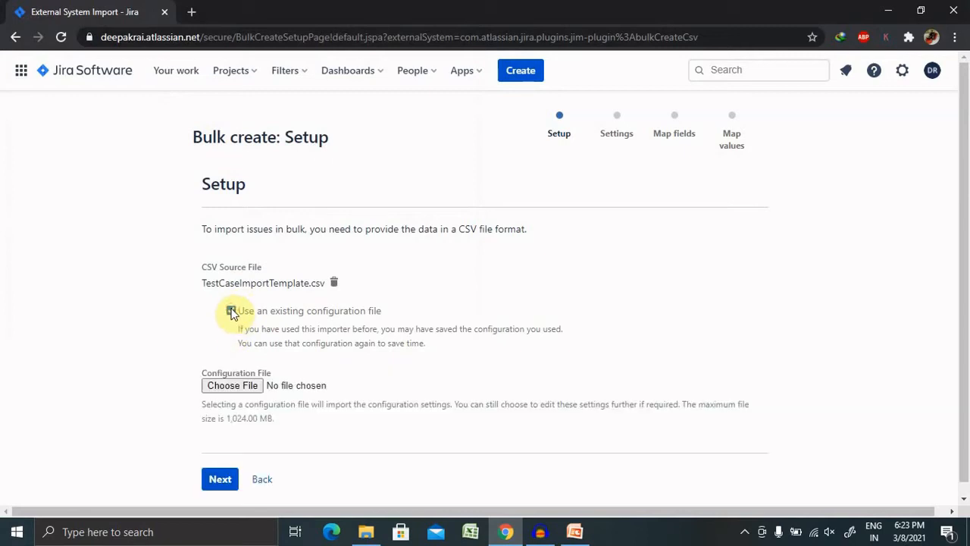
pyautogui.click(231, 310)
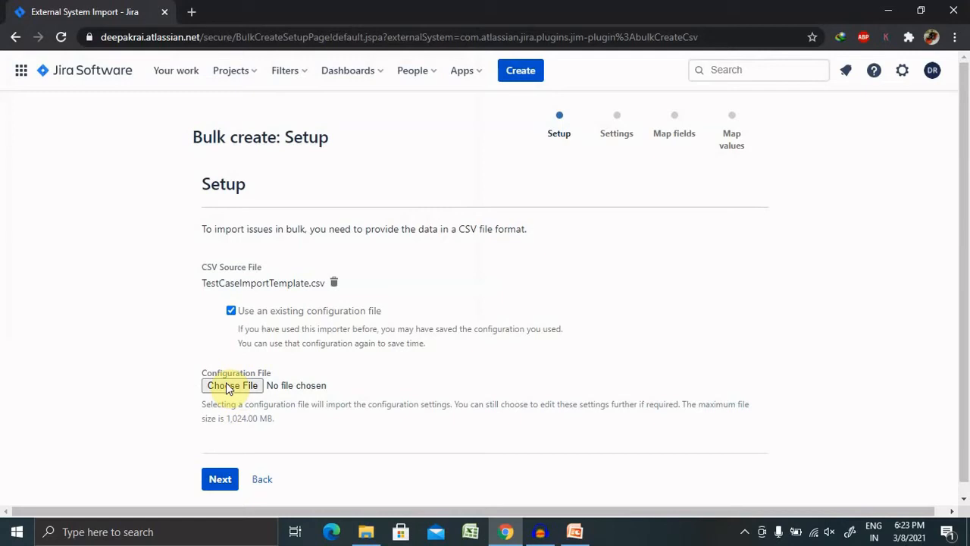
pyautogui.moveTo(231, 389)
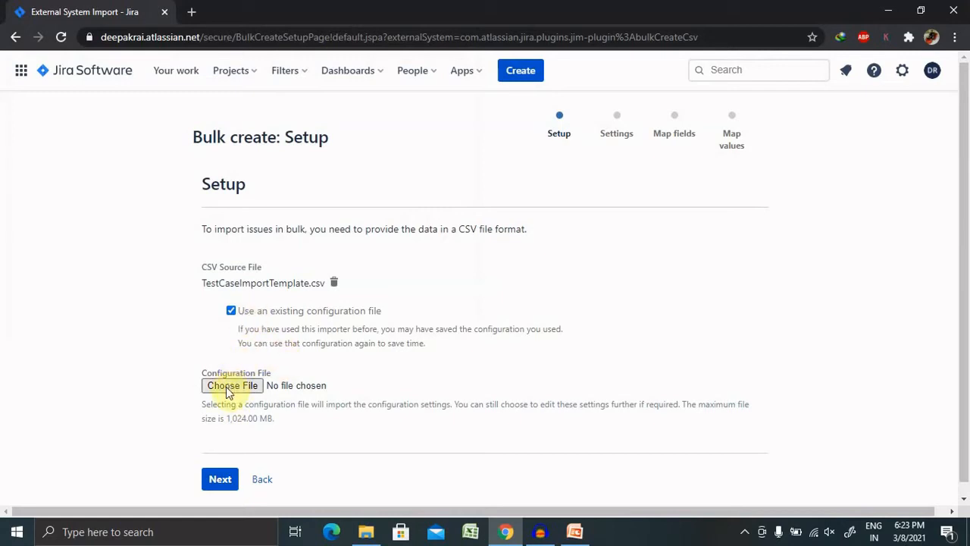
pyautogui.click(231, 310)
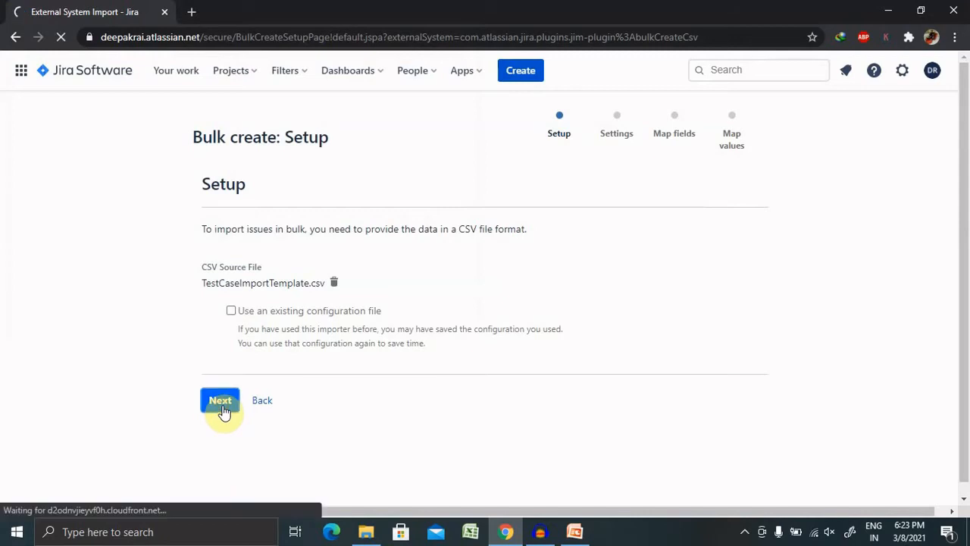
# - Advance to Settings, target Jira Demo Project 2, and delete 'dd' from the Date format
pyautogui.click(220, 400)
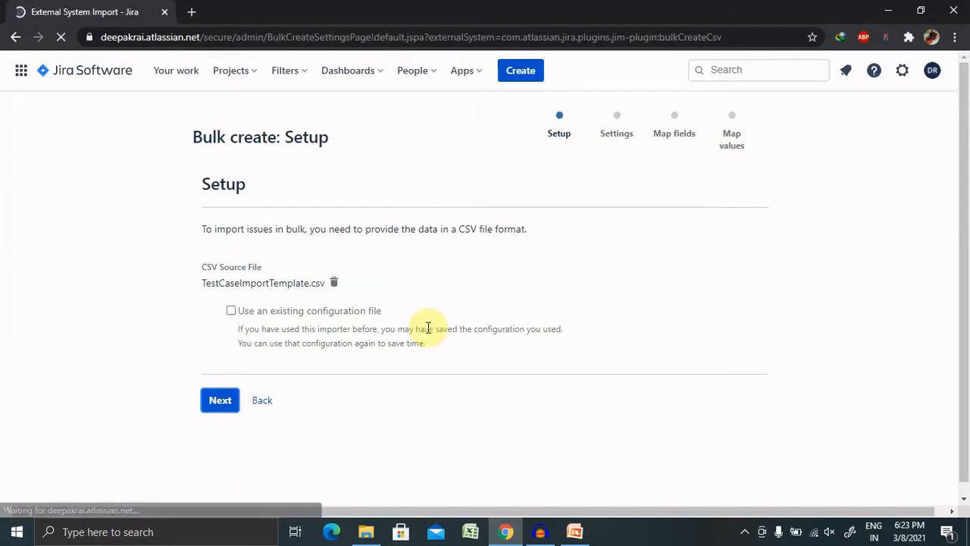
pyautogui.click(220, 401)
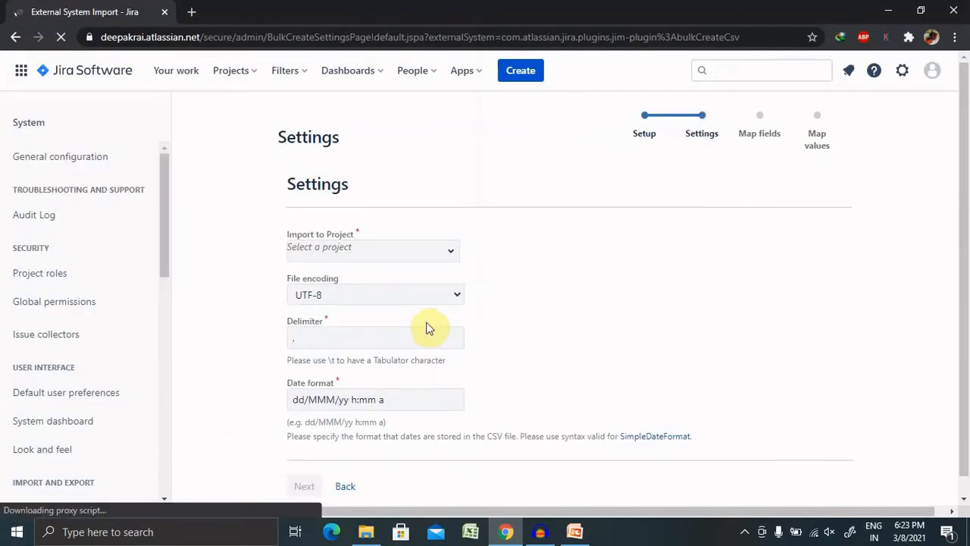
pyautogui.click(372, 250)
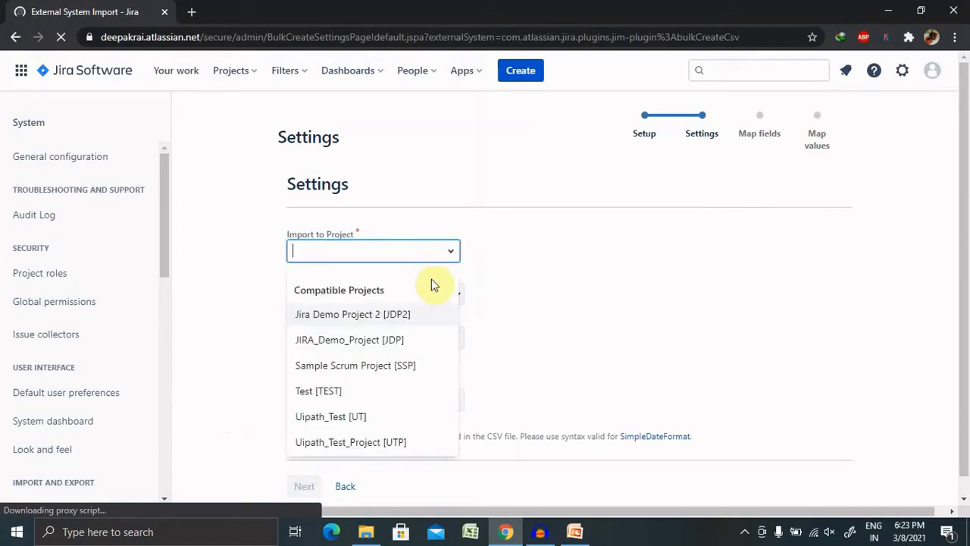
pyautogui.click(352, 313)
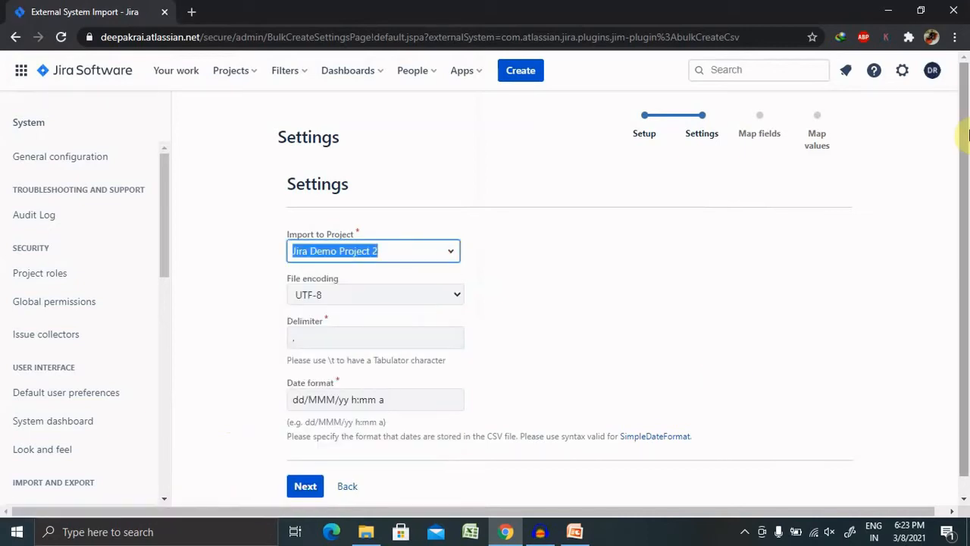
pyautogui.scroll(-3)
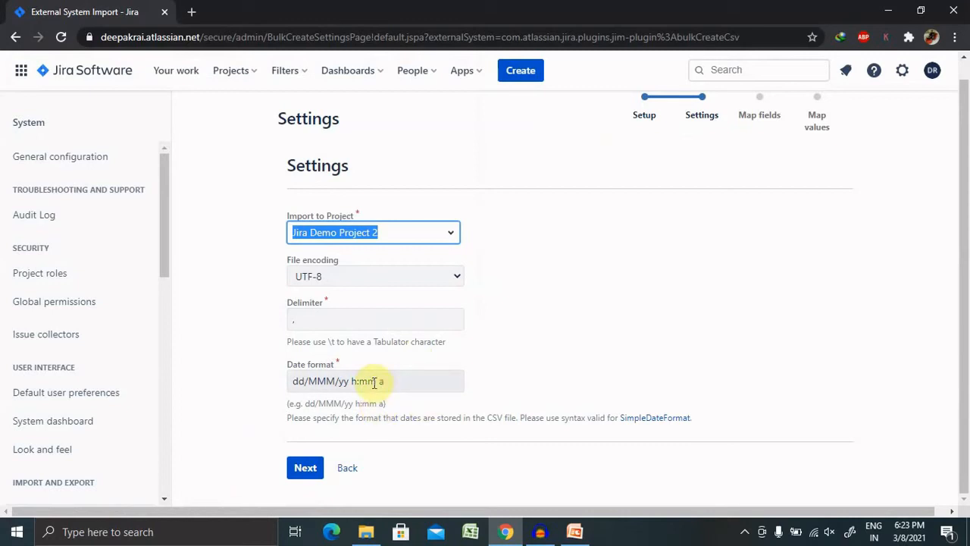
pyautogui.click(375, 380)
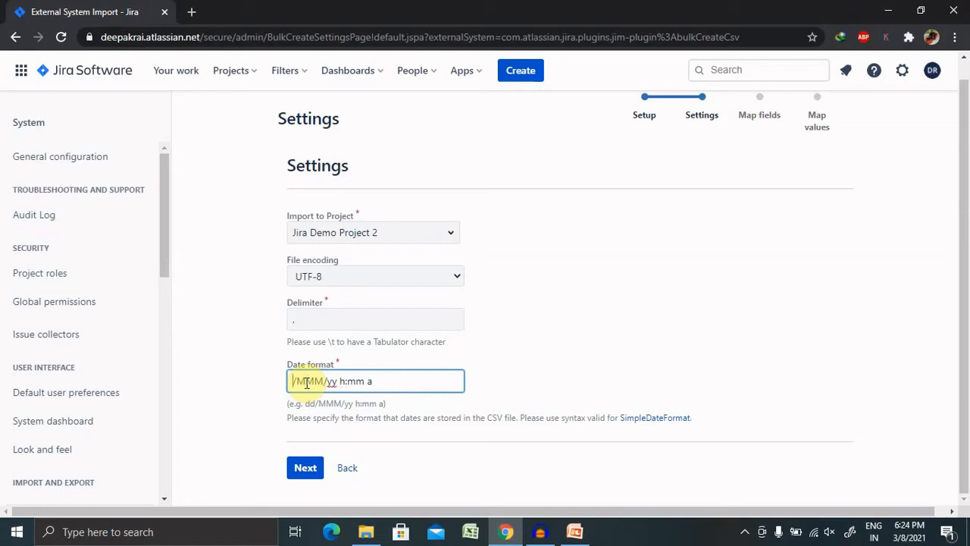
# - Enter 08/03/2021 06:24 p as the Date format value
pyautogui.write('d')
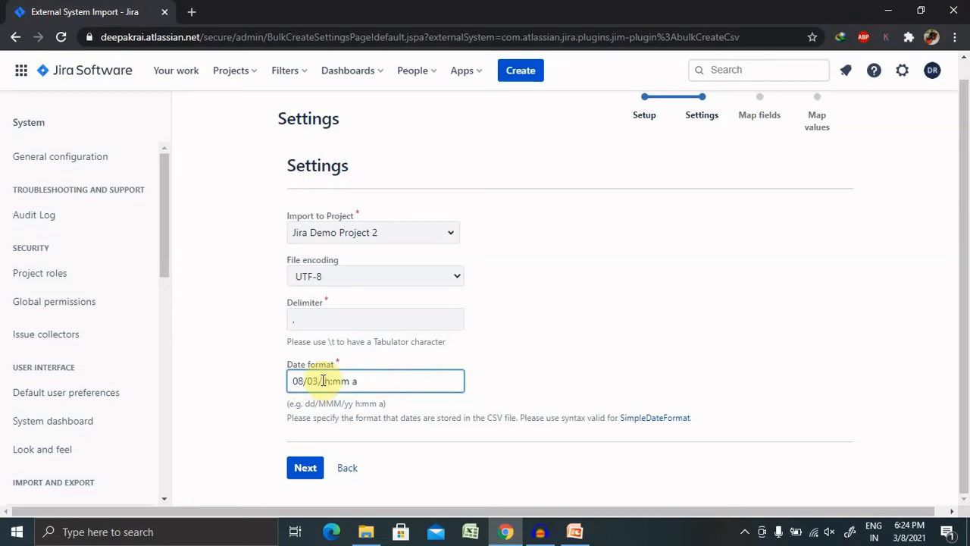
pyautogui.write('2021')
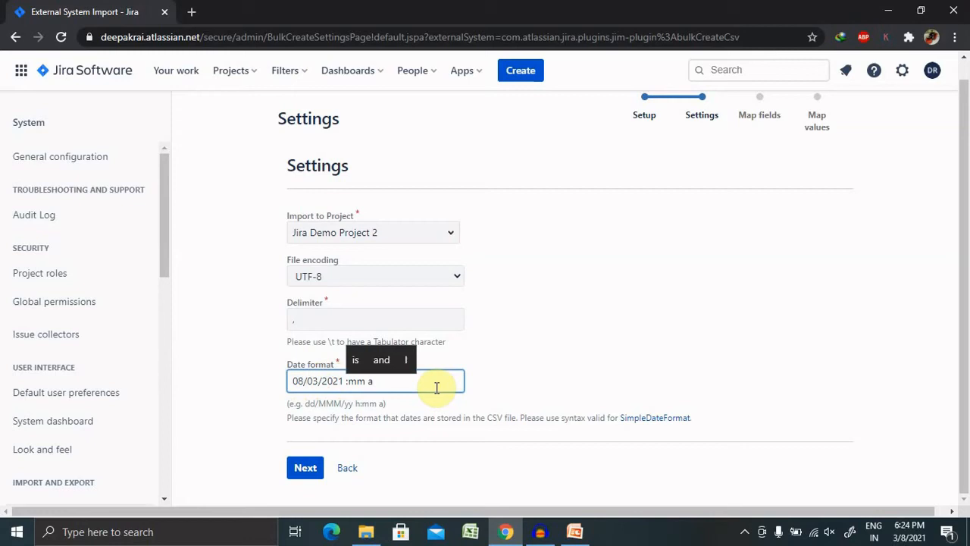
pyautogui.write('0')
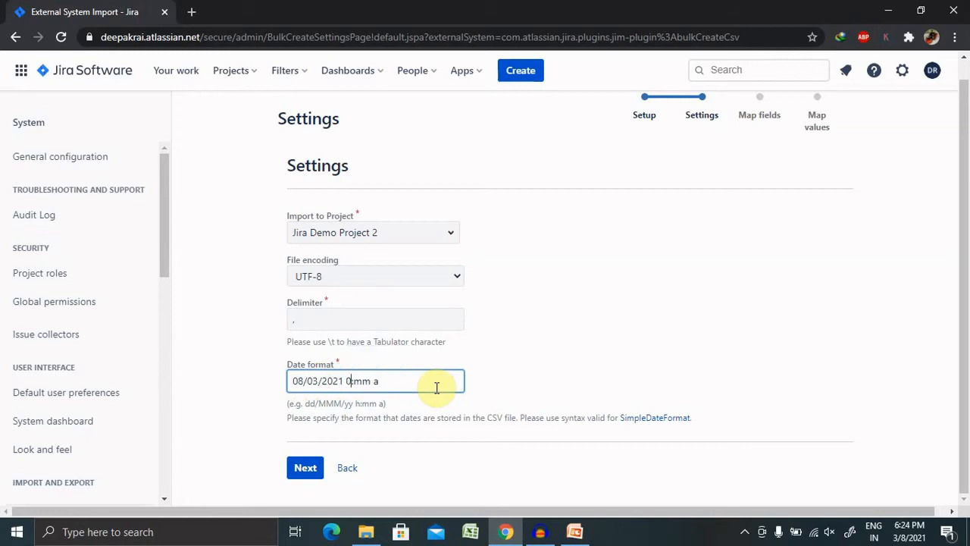
pyautogui.write('6')
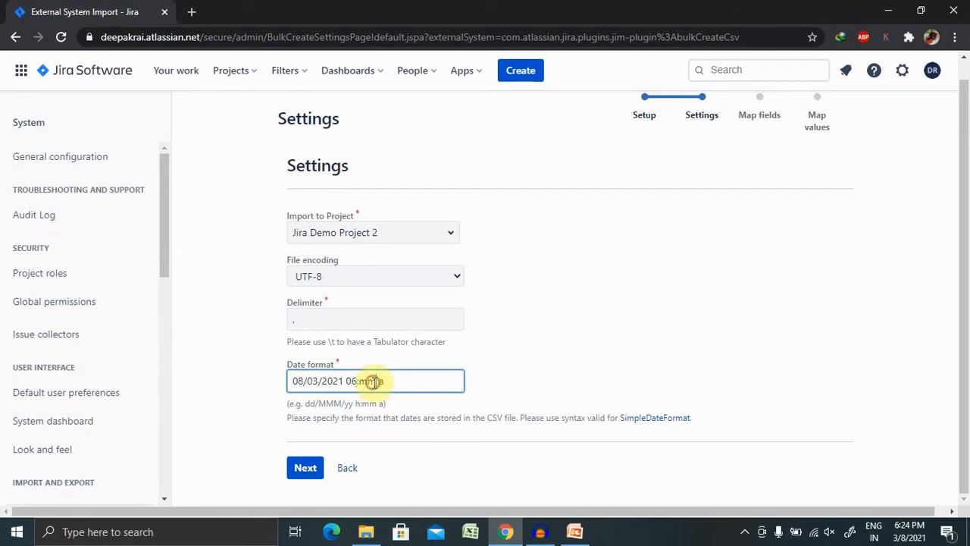
pyautogui.write('2')
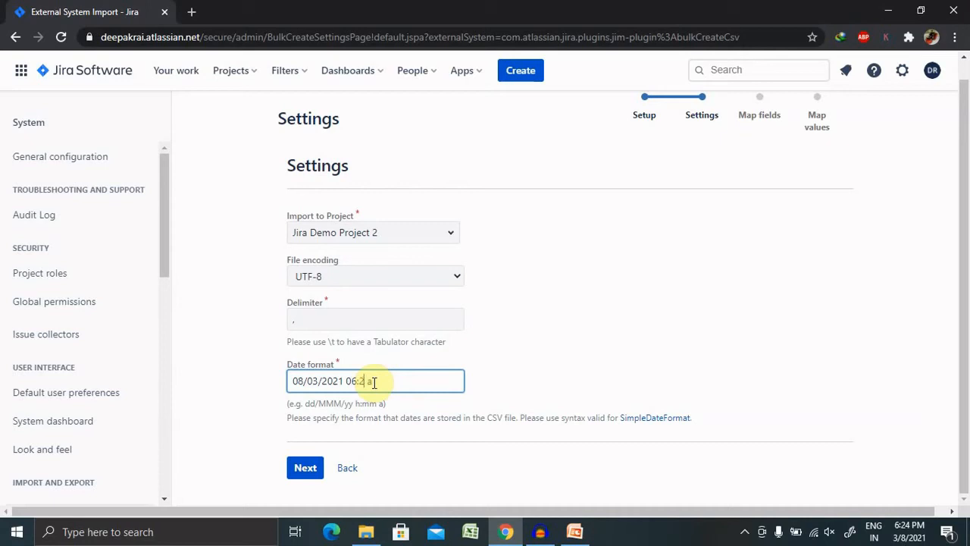
pyautogui.write('4')
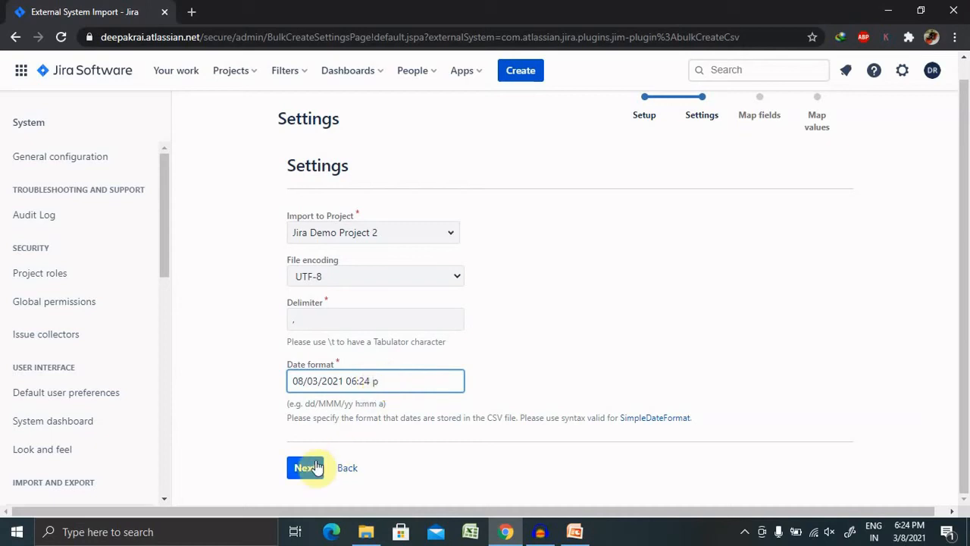
# - Fix the rejected date format to 08/03/2021 06:24 a and submit the Settings step
pyautogui.click(304, 468)
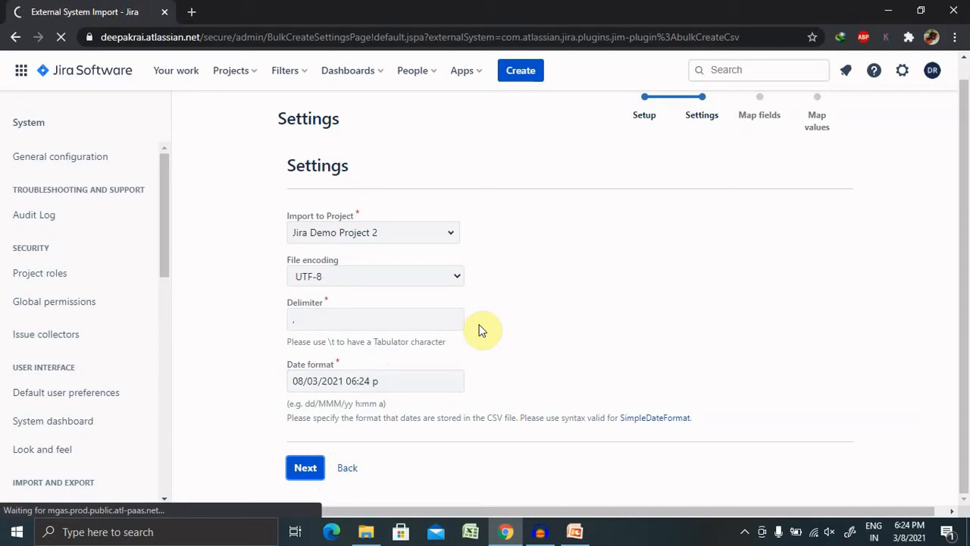
pyautogui.moveTo(772, 140)
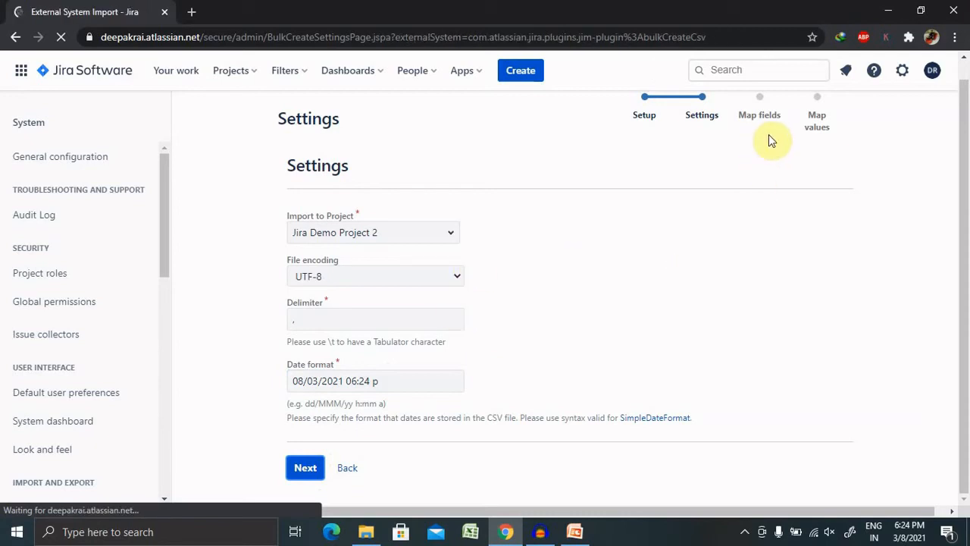
pyautogui.click(305, 467)
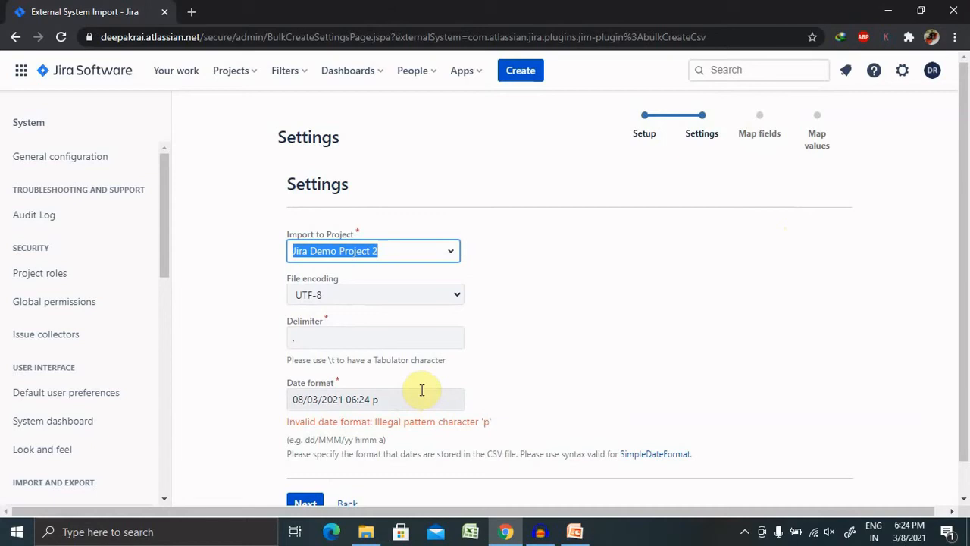
pyautogui.click(375, 400)
pyautogui.write('a')
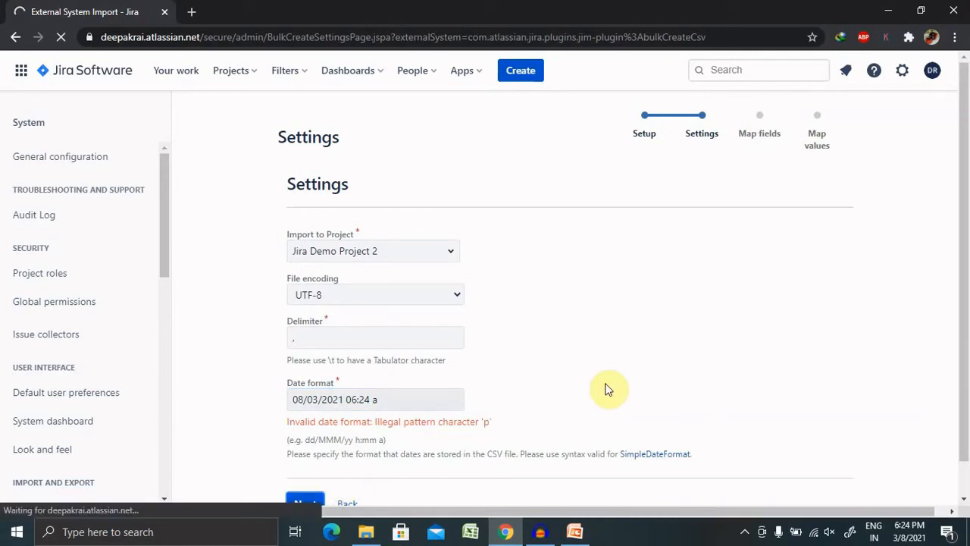
pyautogui.click(305, 502)
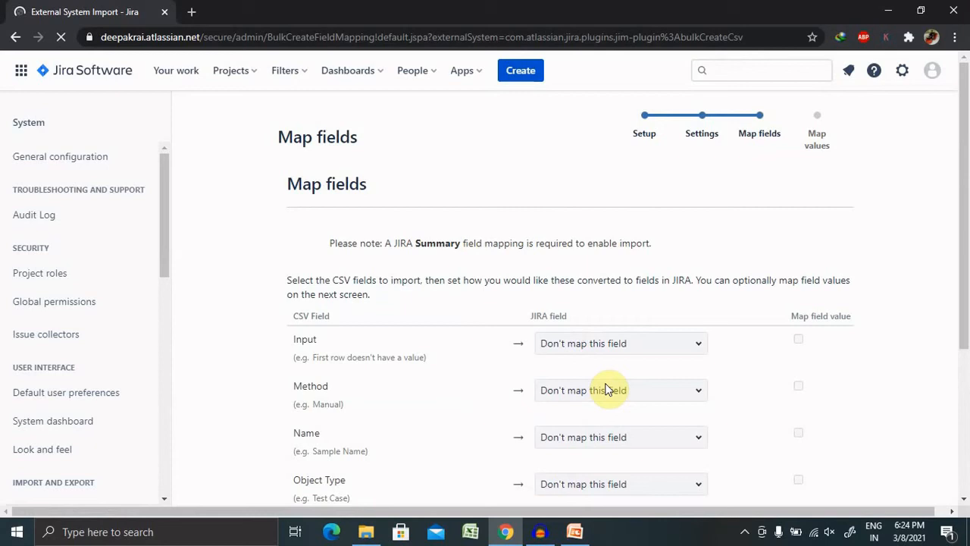
# - Scroll the unmapped CSV fields from Input to Type, then return to PowerPoint
pyautogui.scroll(-3)
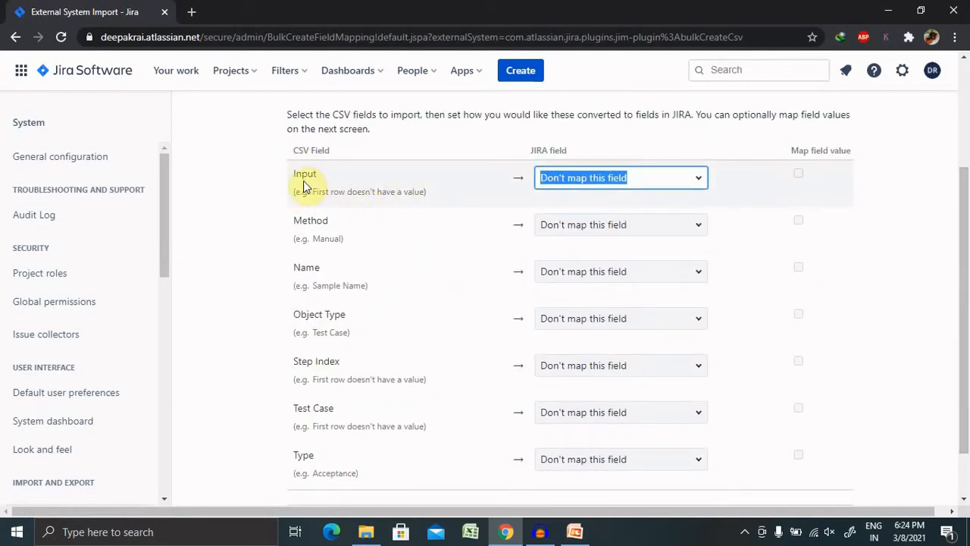
pyautogui.click(696, 177)
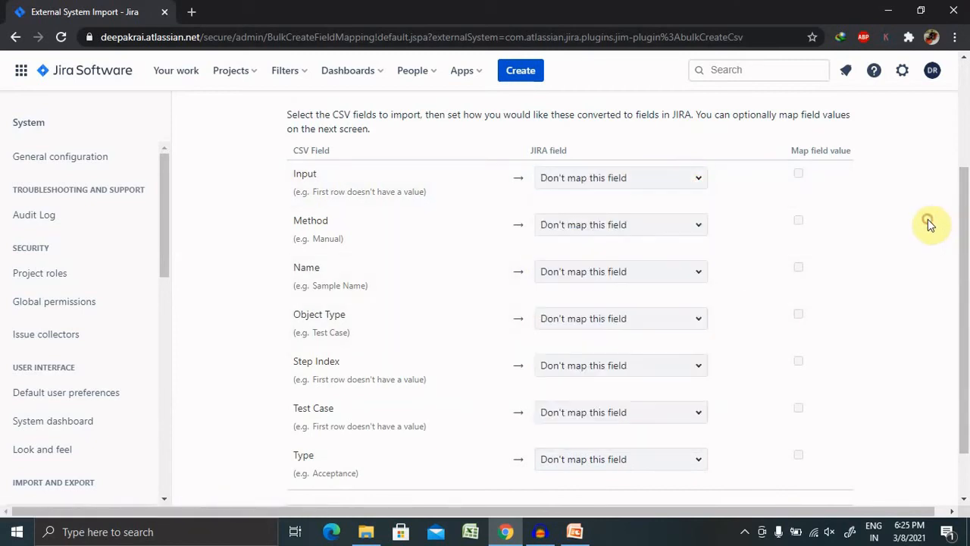
pyautogui.moveTo(832, 230)
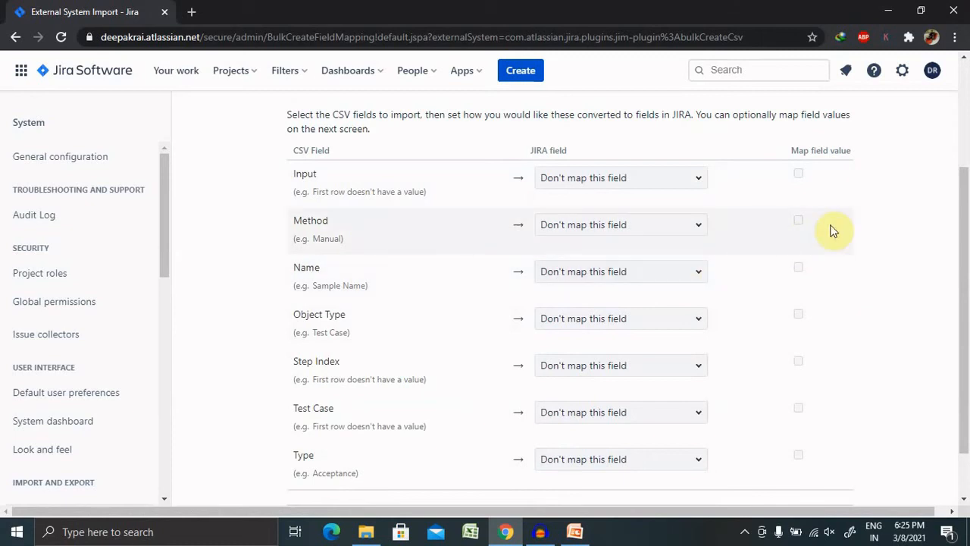
pyautogui.scroll(-3)
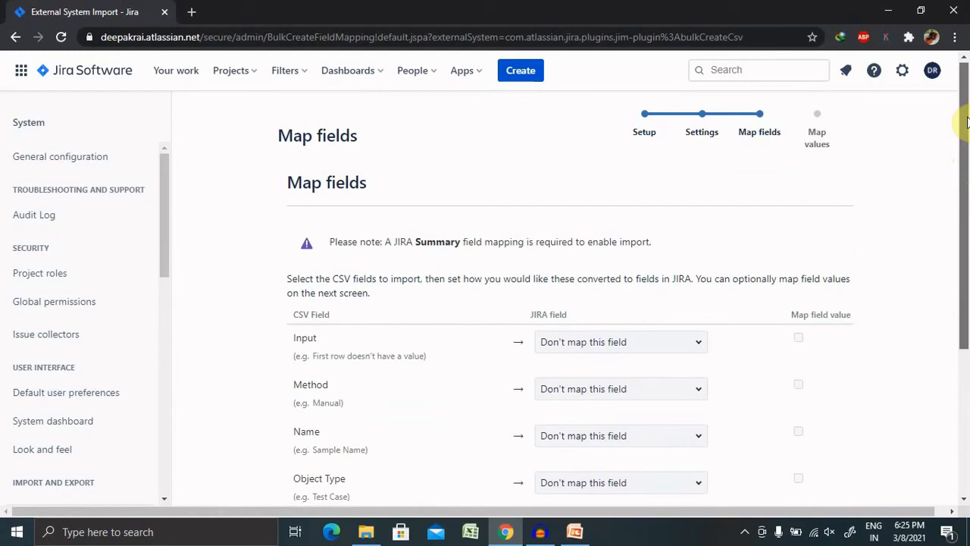
pyautogui.scroll(-3)
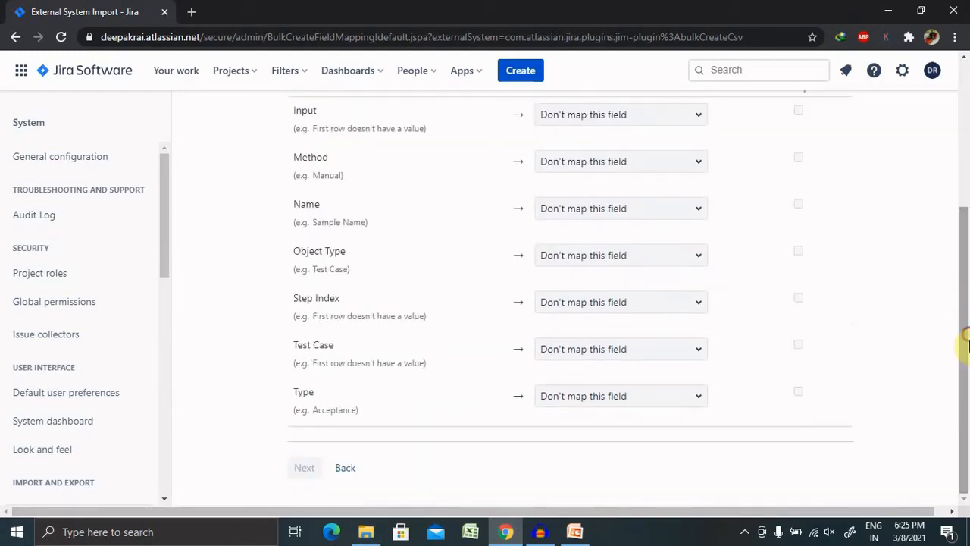
pyautogui.moveTo(337, 415)
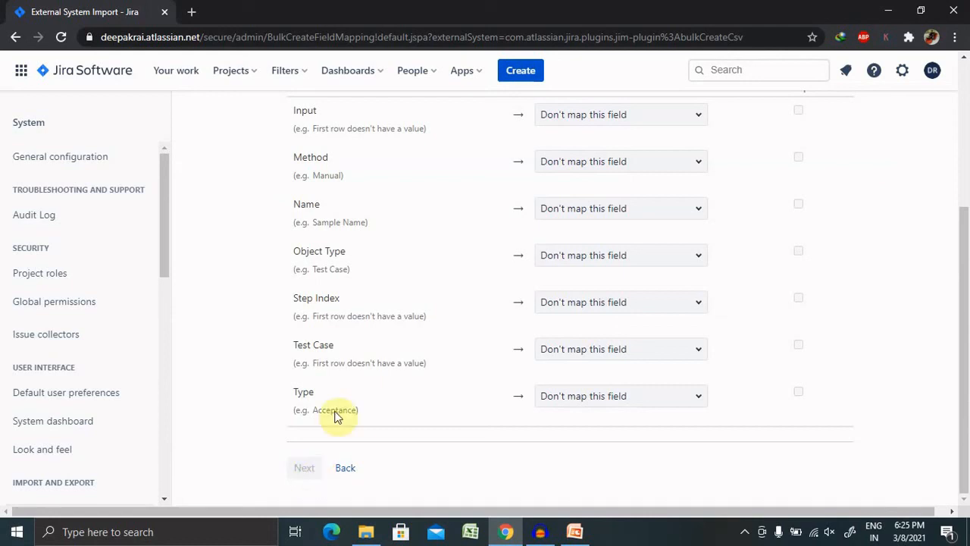
pyautogui.moveTo(303, 467)
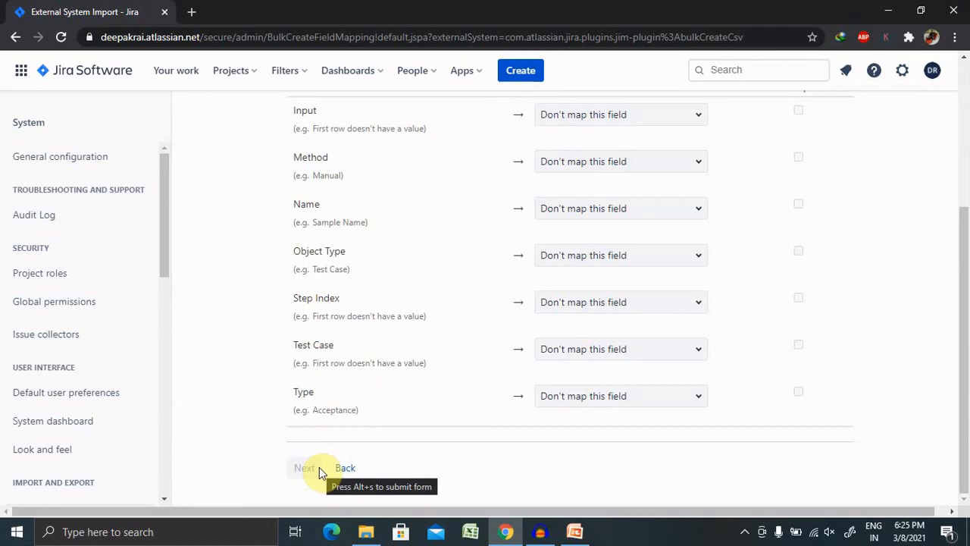
pyautogui.moveTo(606, 504)
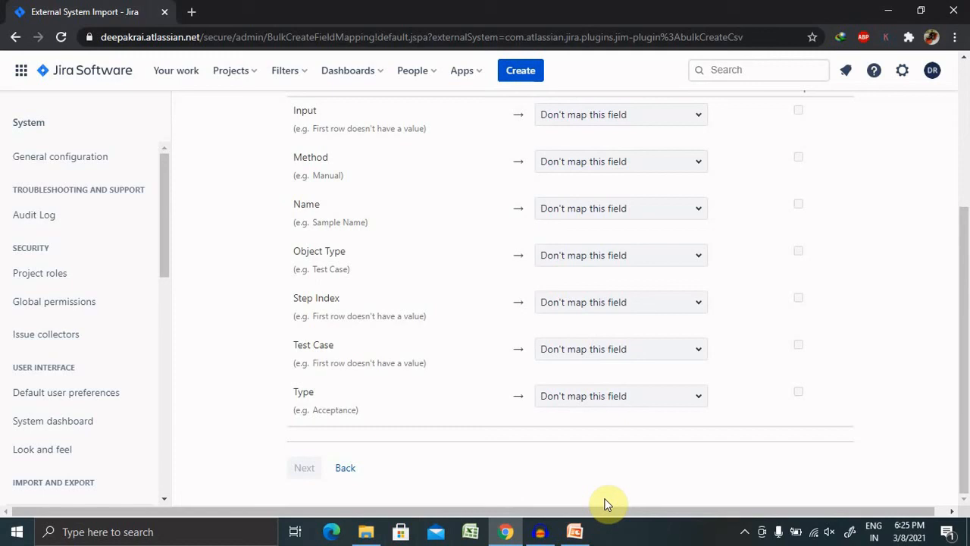
pyautogui.click(573, 531)
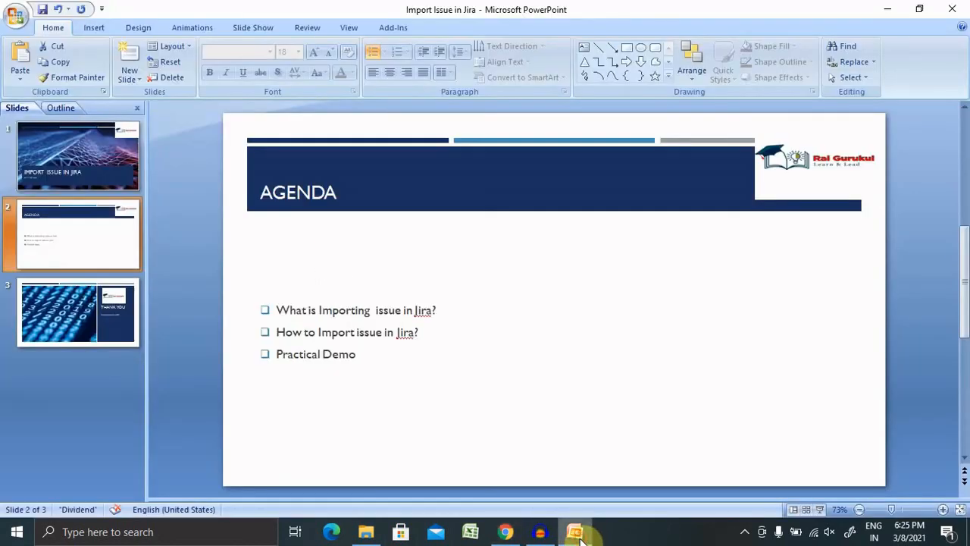
# - Select the slide 3 thumbnail to show the Thank You slide
pyautogui.click(78, 313)
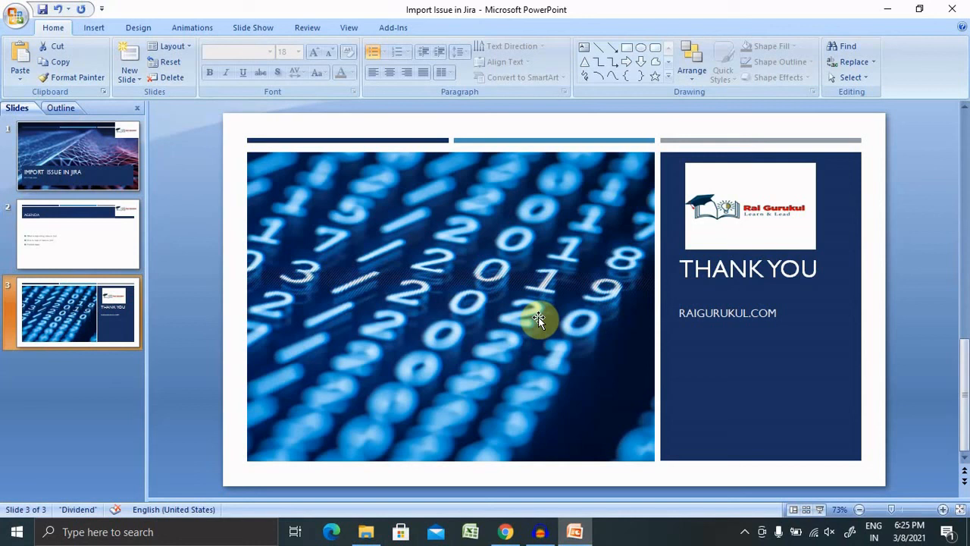
pyautogui.moveTo(884, 428)
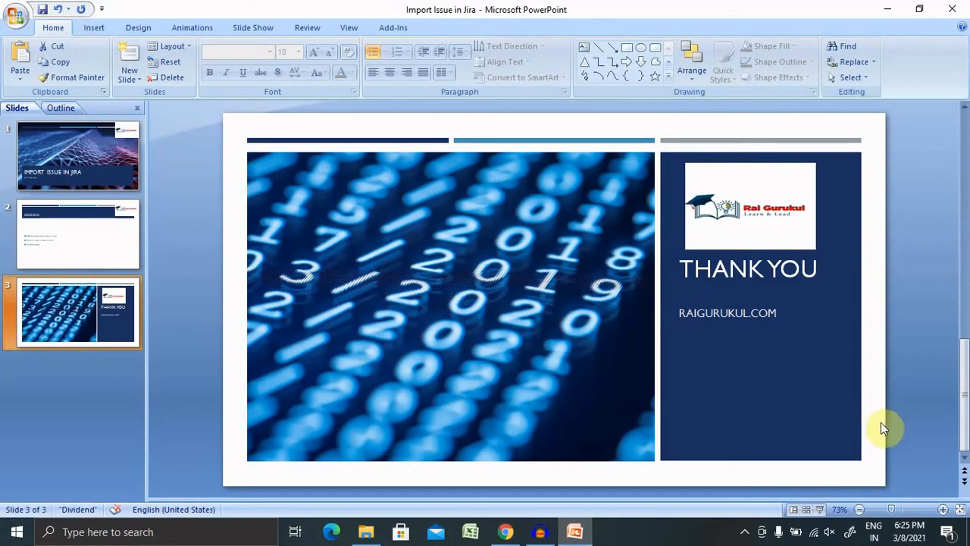